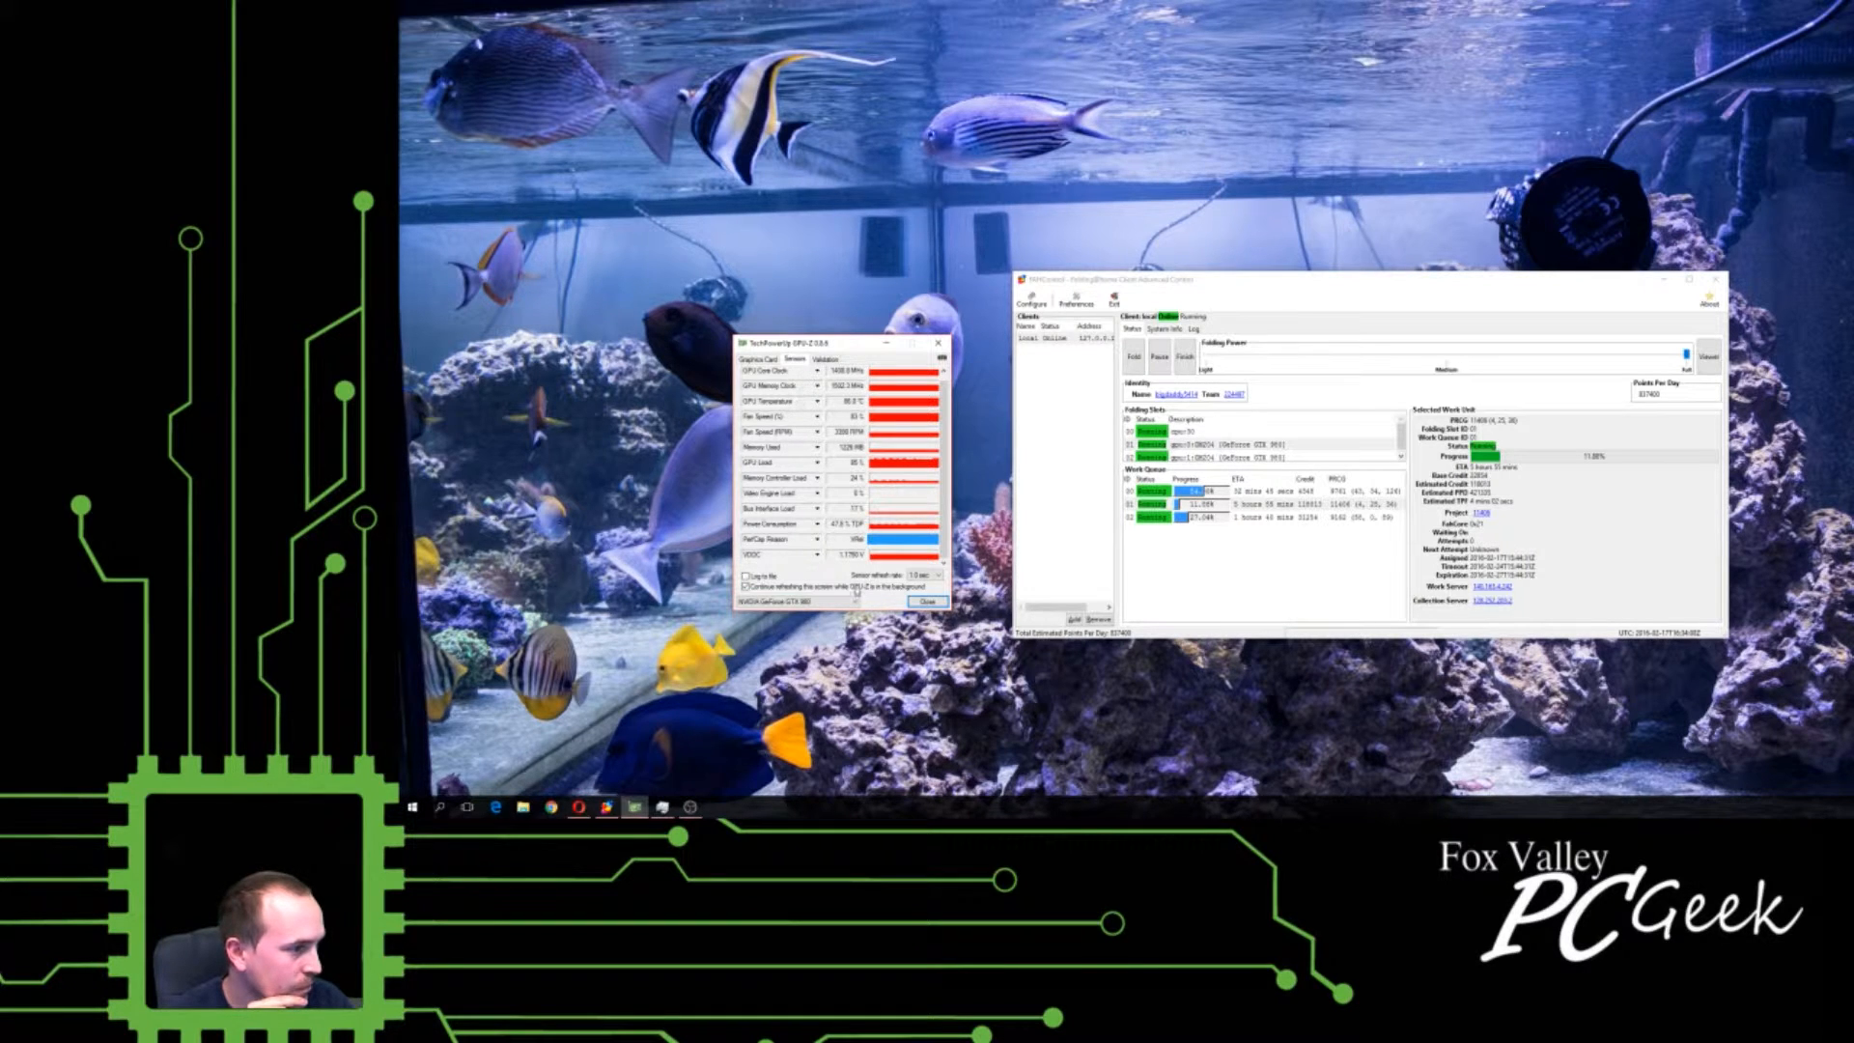
Show Task Manager per-core CPU graphs and CAM gauges beside the focused Folding@home client
left_click(823, 602)
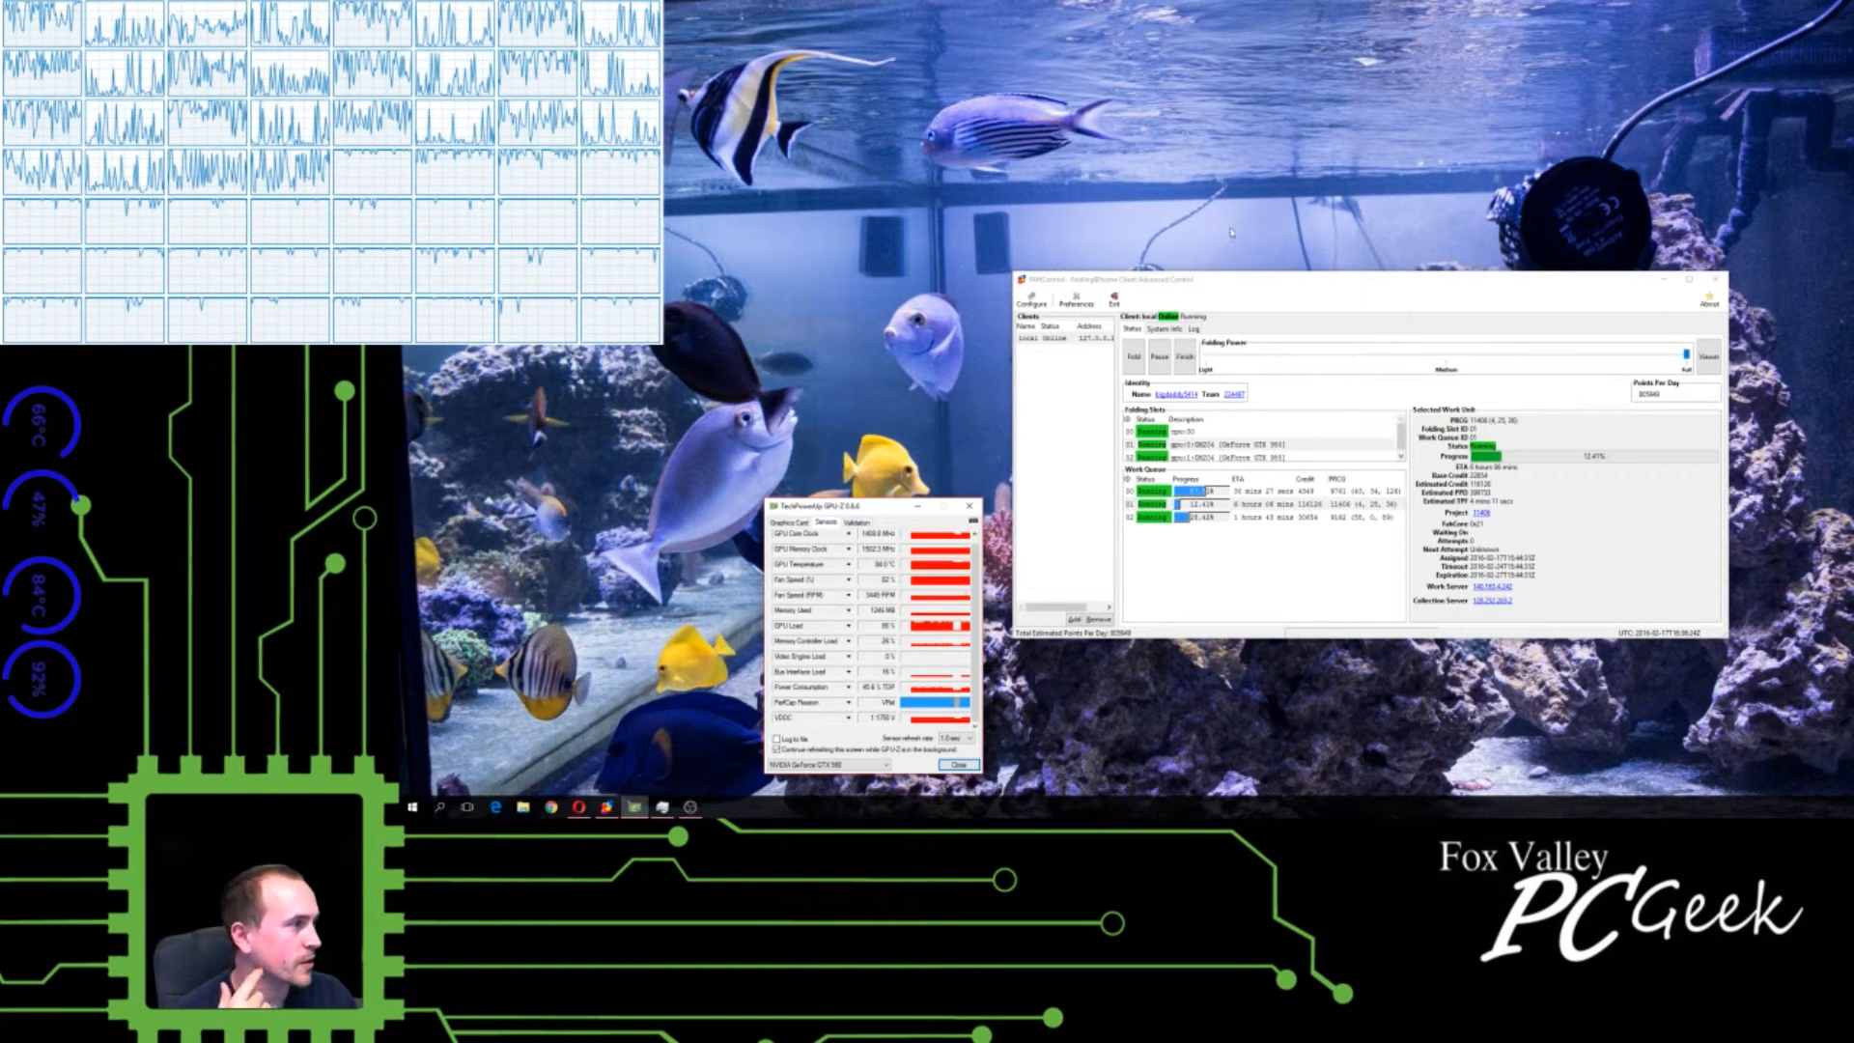
left_click(1182, 506)
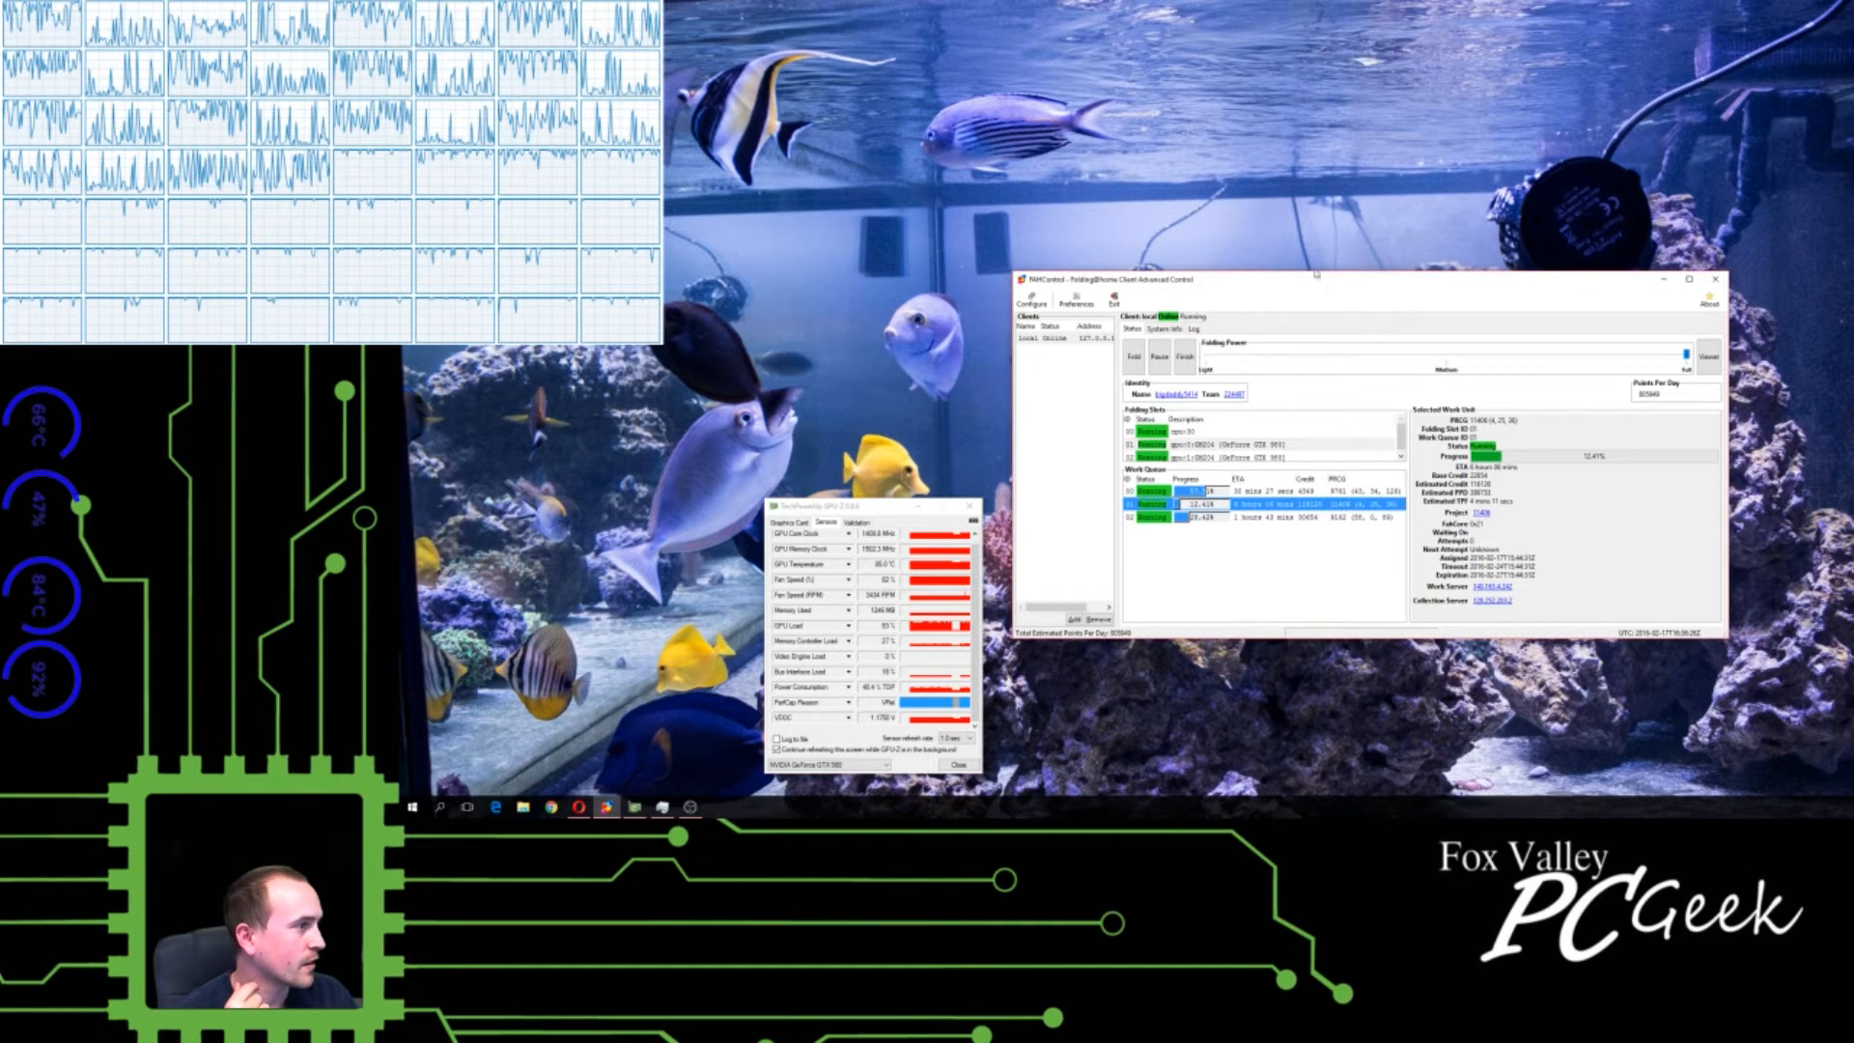